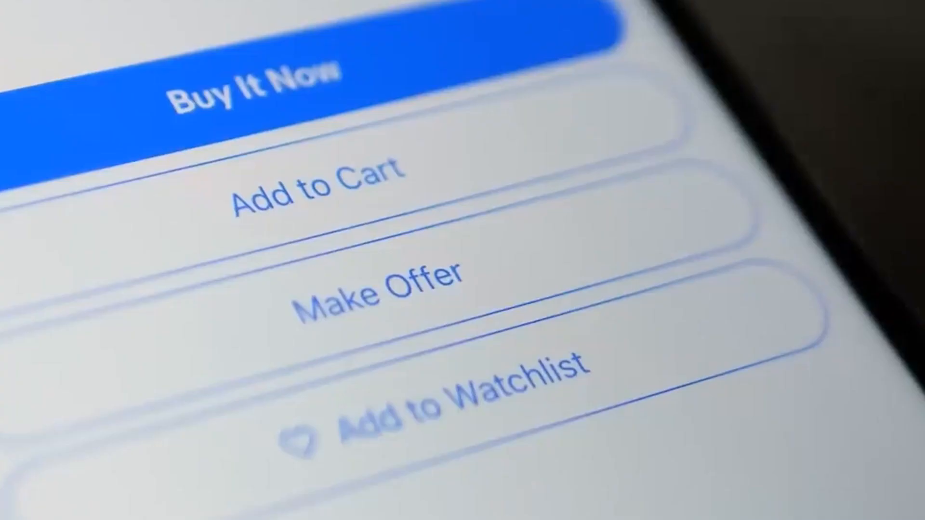
left_click(317, 192)
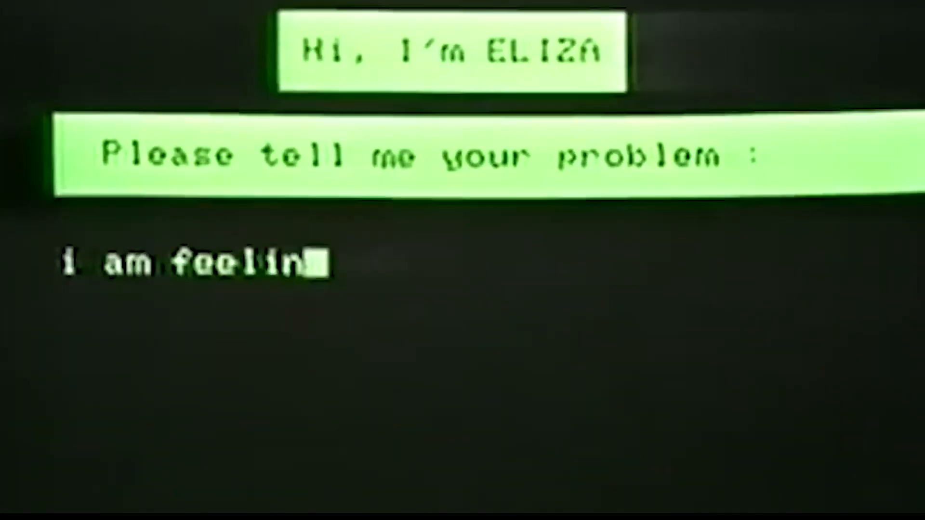
type("g depres")
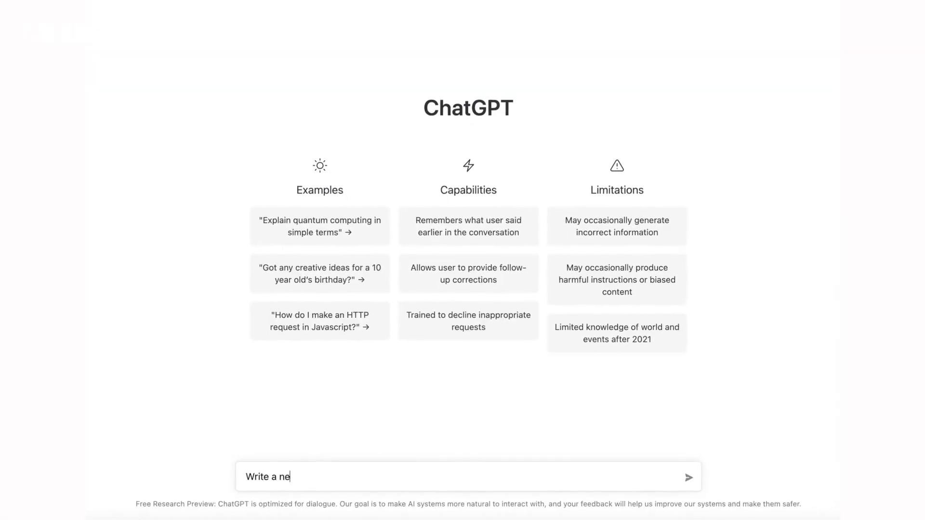
left_click(688, 477)
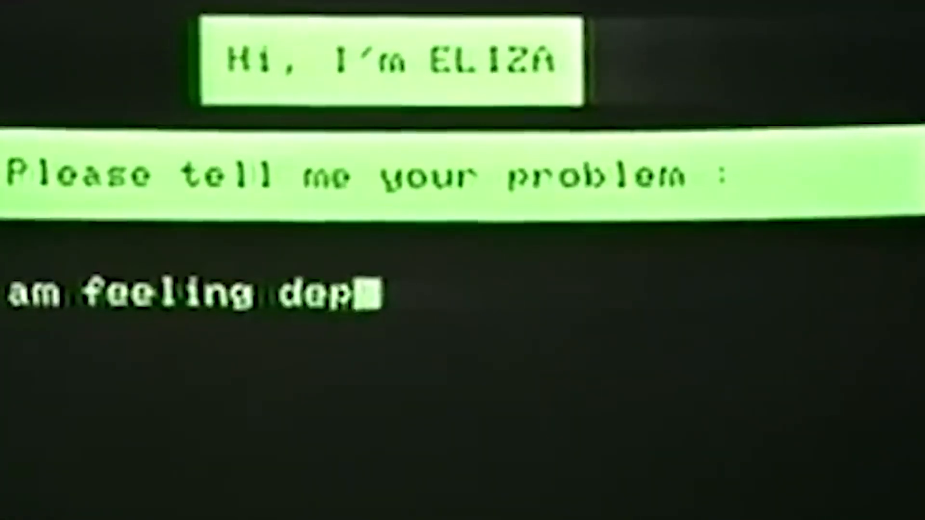
type("ressed")
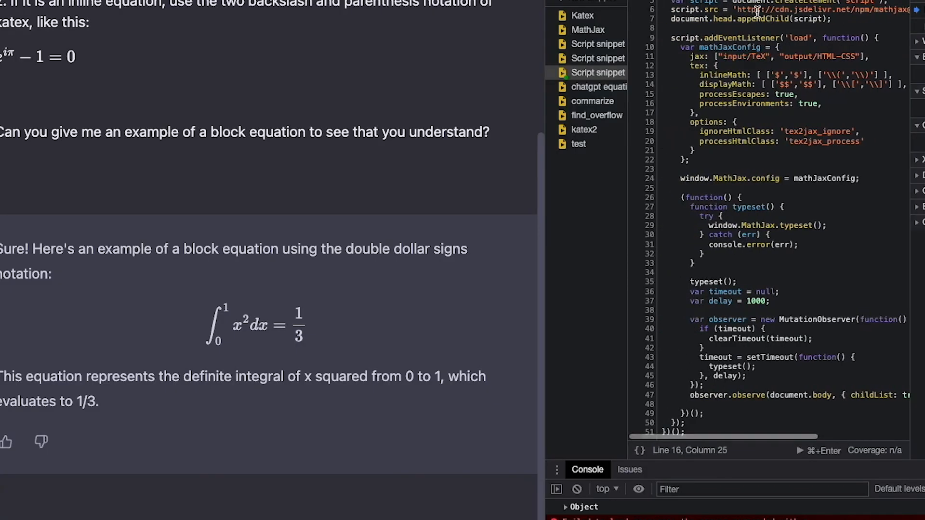
scroll("right", 3)
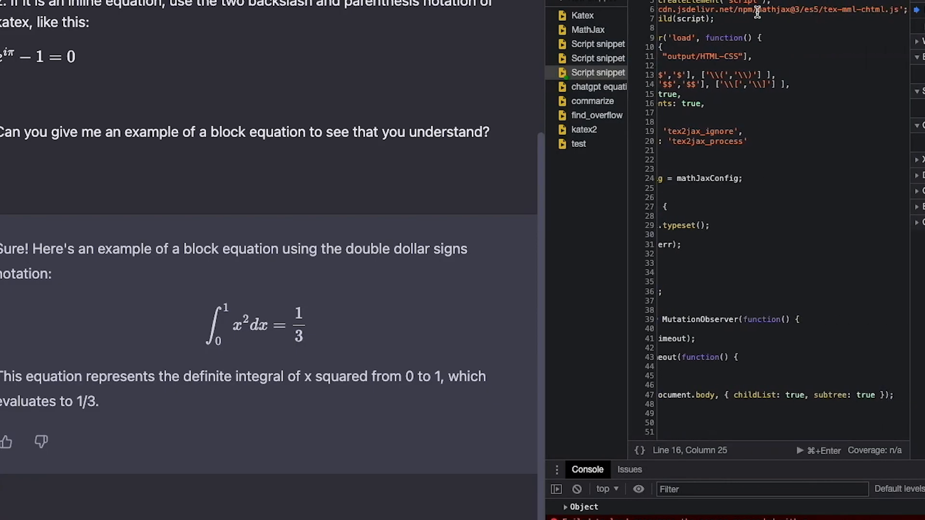